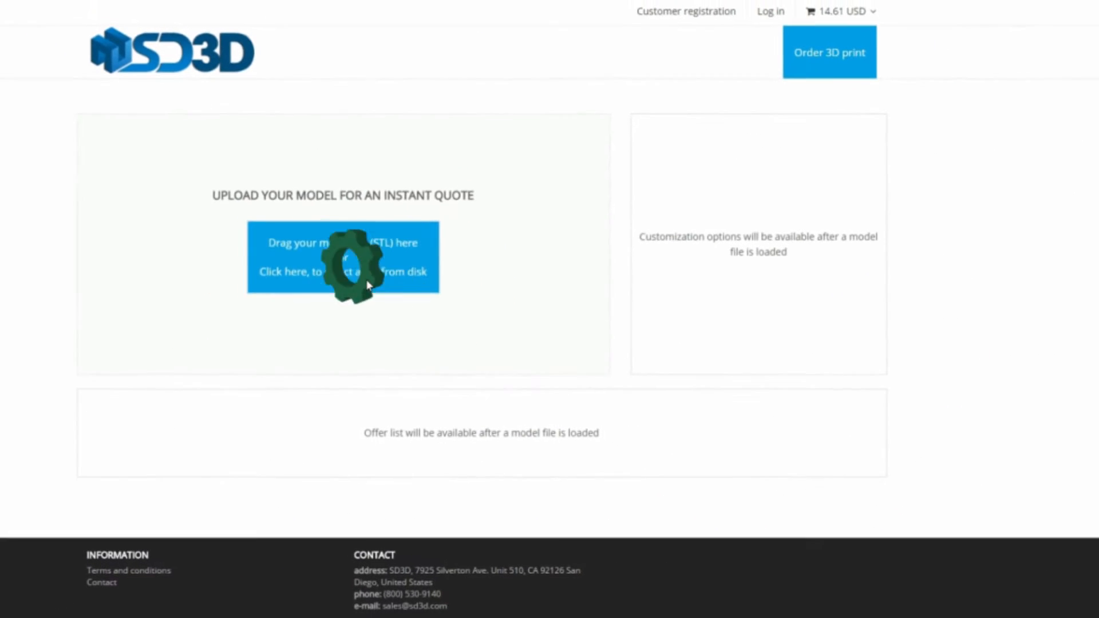
Upload the gear STL, color the print Orange, and scroll to view the resolution price offers.
left_click(343, 272)
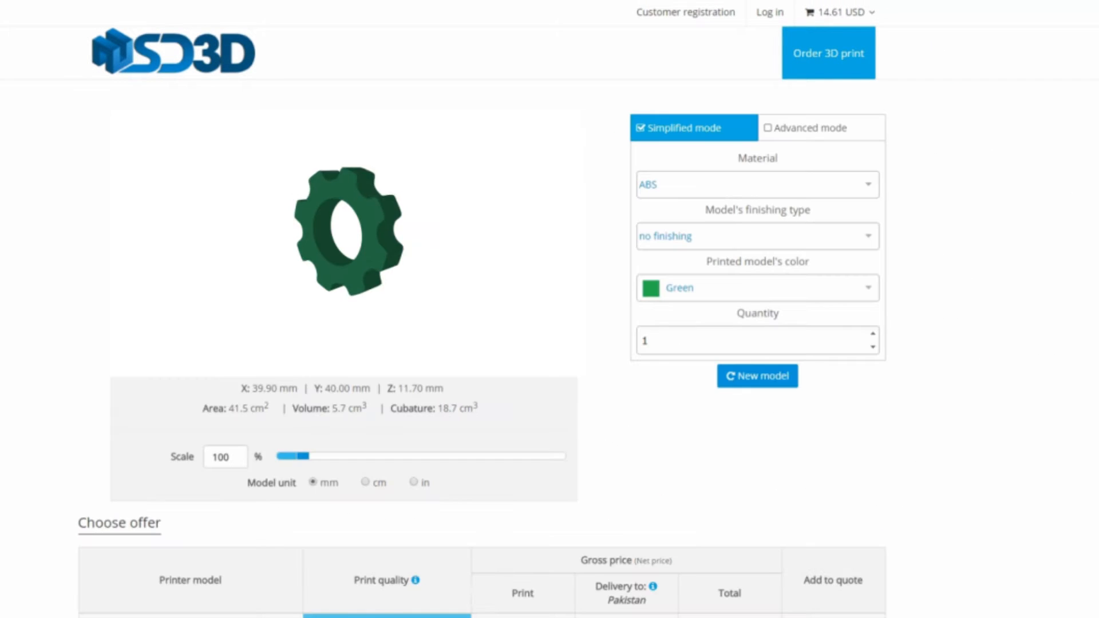
left_click(756, 287)
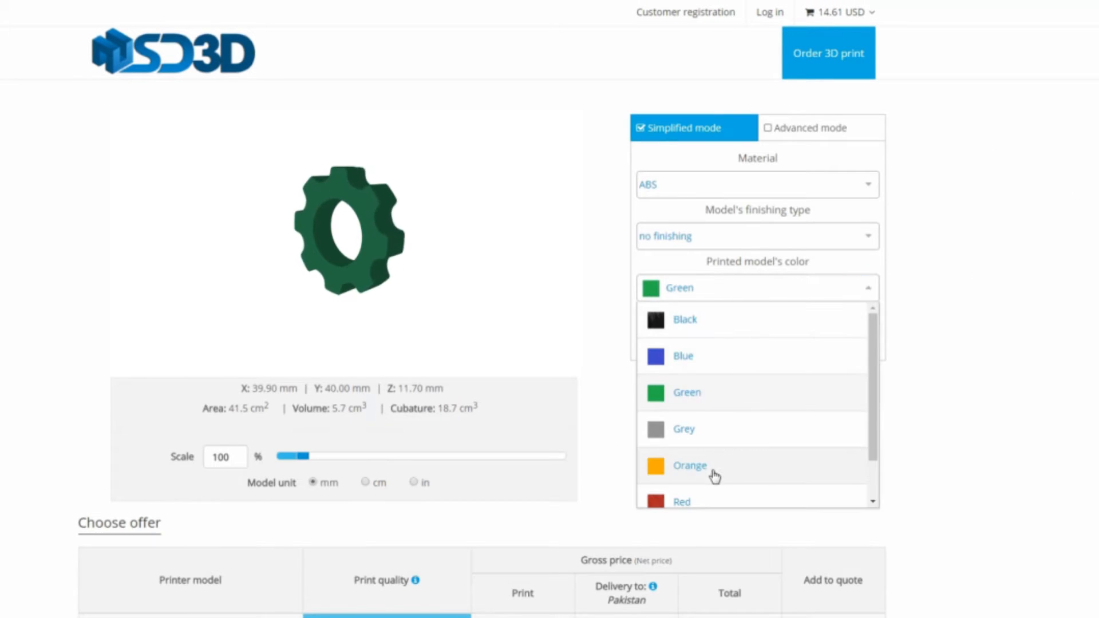
left_click(690, 465)
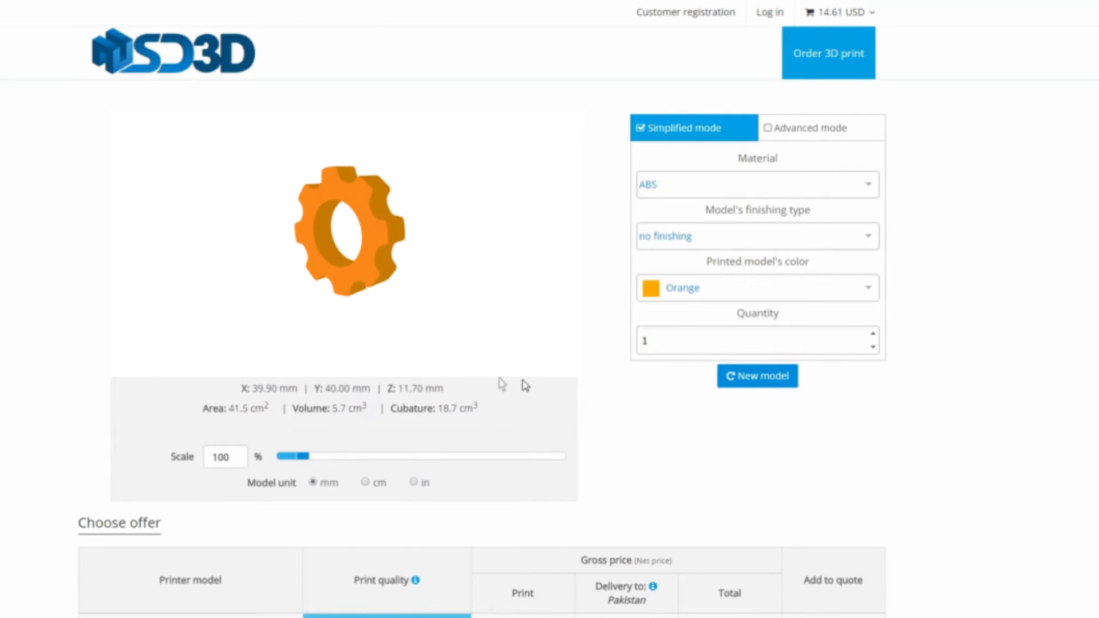
scroll("down", 3)
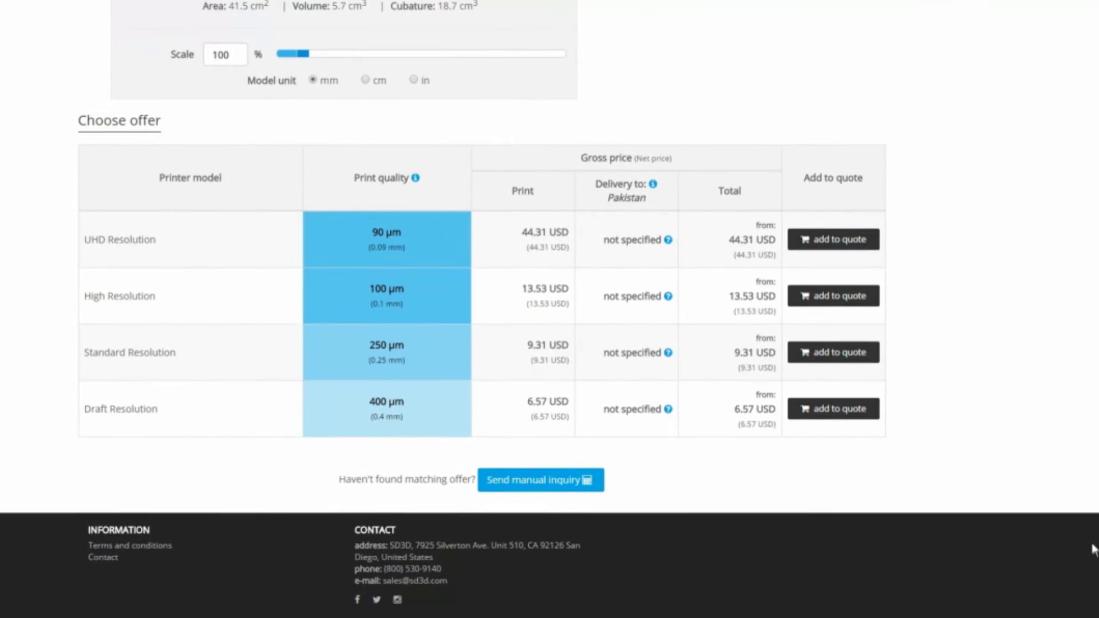